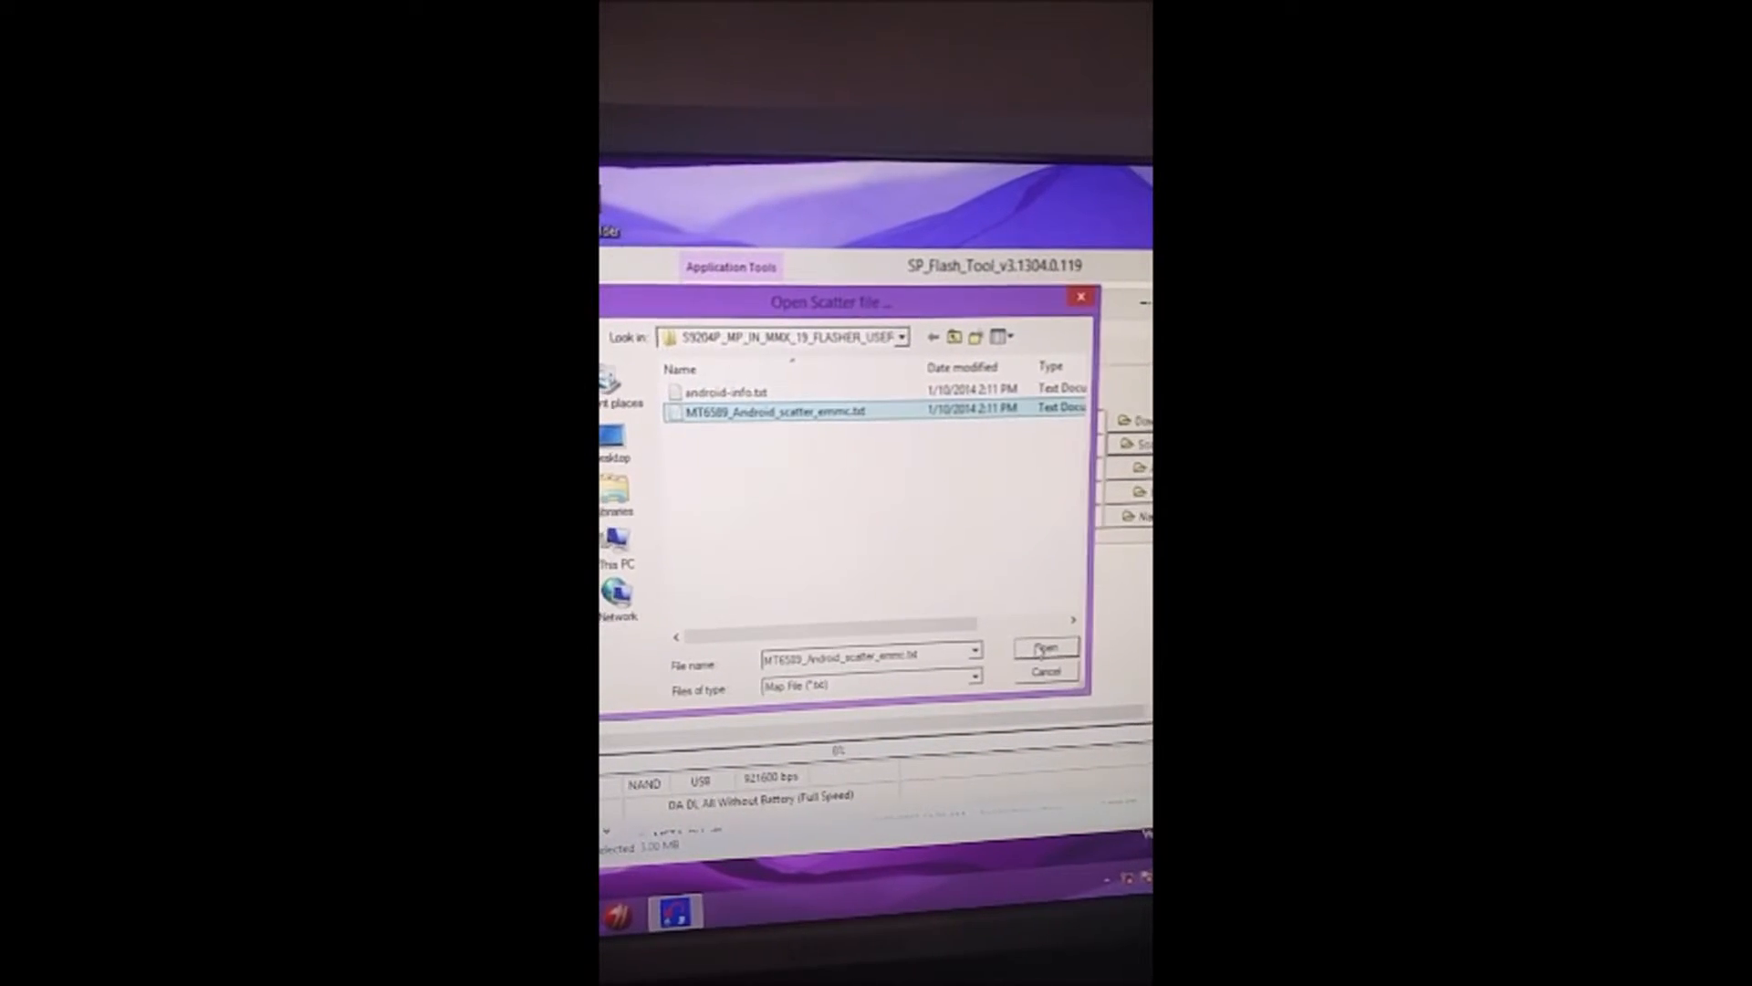
# - Open MT6589_Android_scatter_emmc.txt as the scatter file
pyautogui.click(1042, 647)
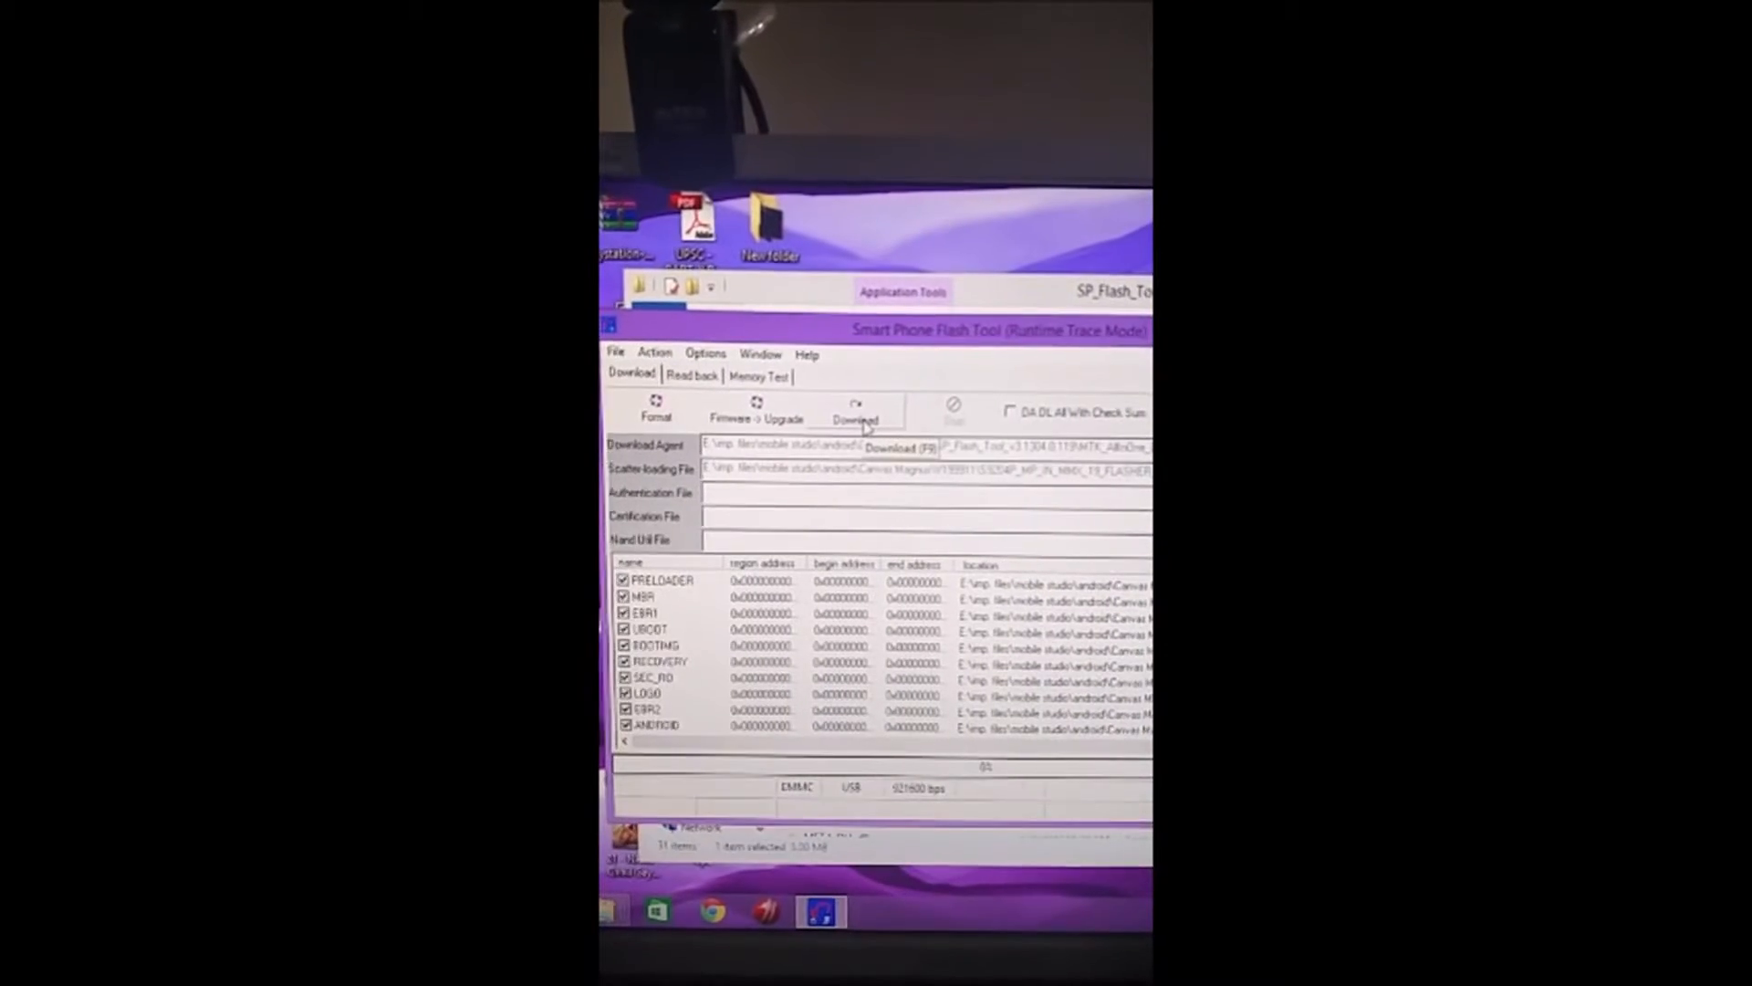
# - Start the Download to flash the stock ROM partitions to the phone
pyautogui.click(855, 413)
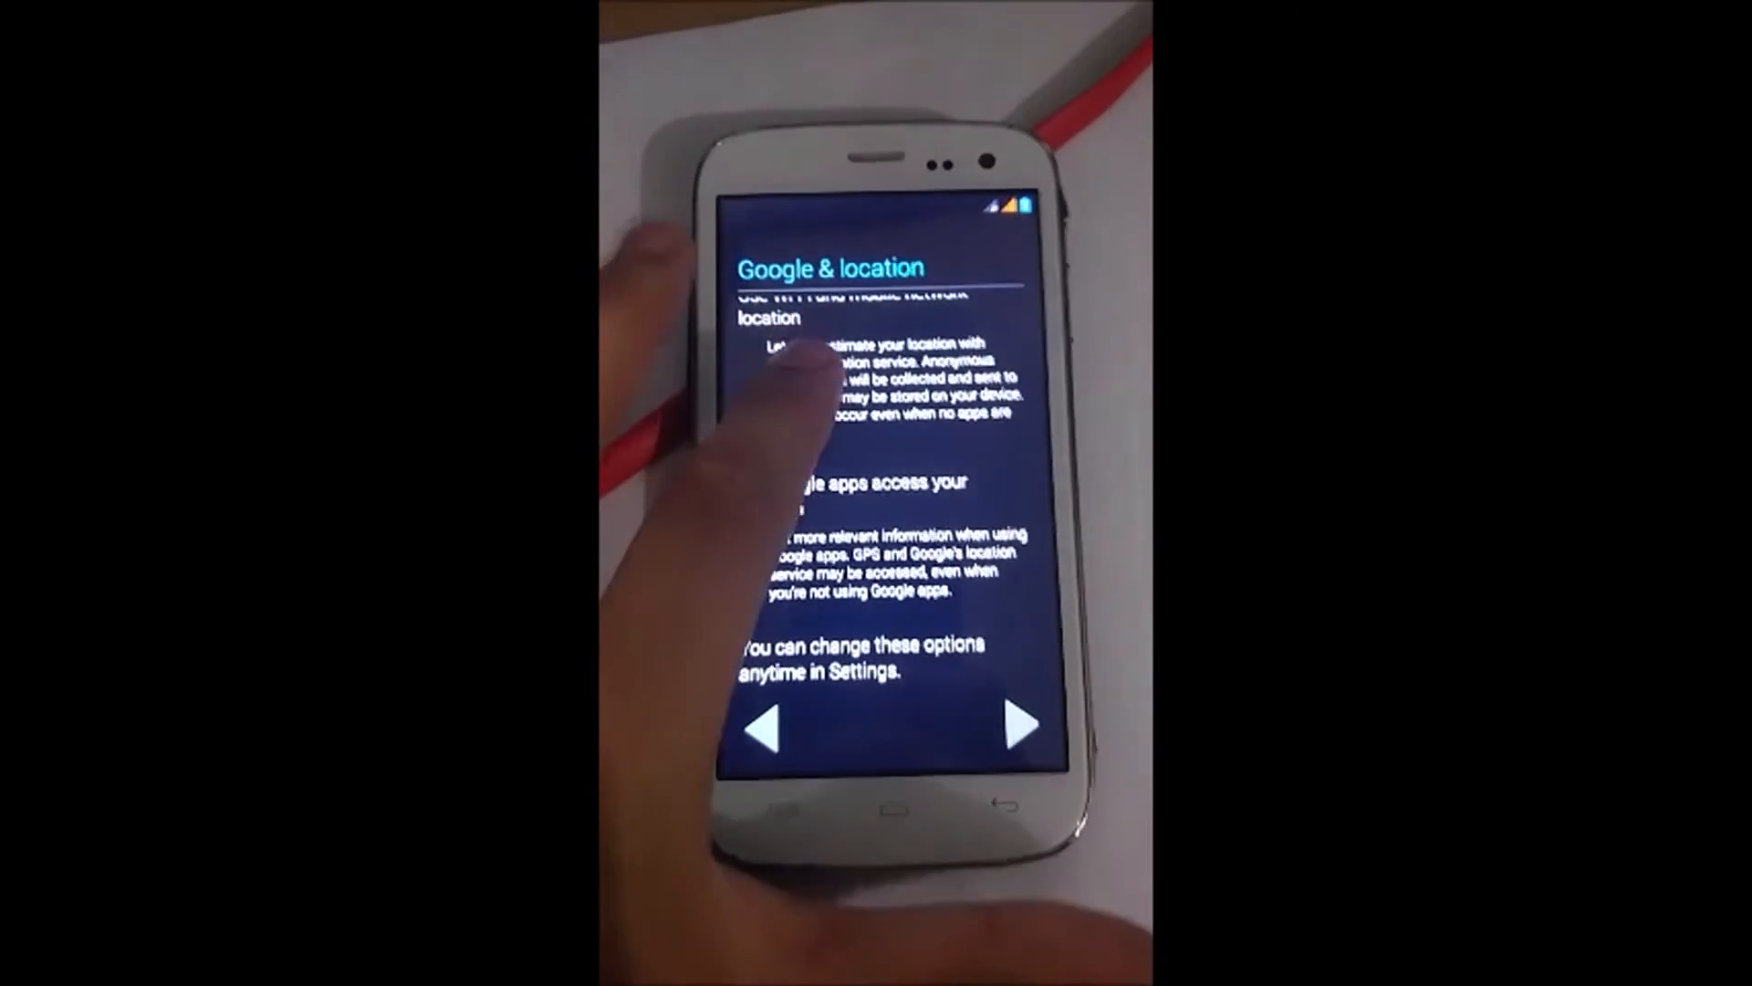
# - Move past the Google & location page and finish the setup wizard
pyautogui.click(1022, 724)
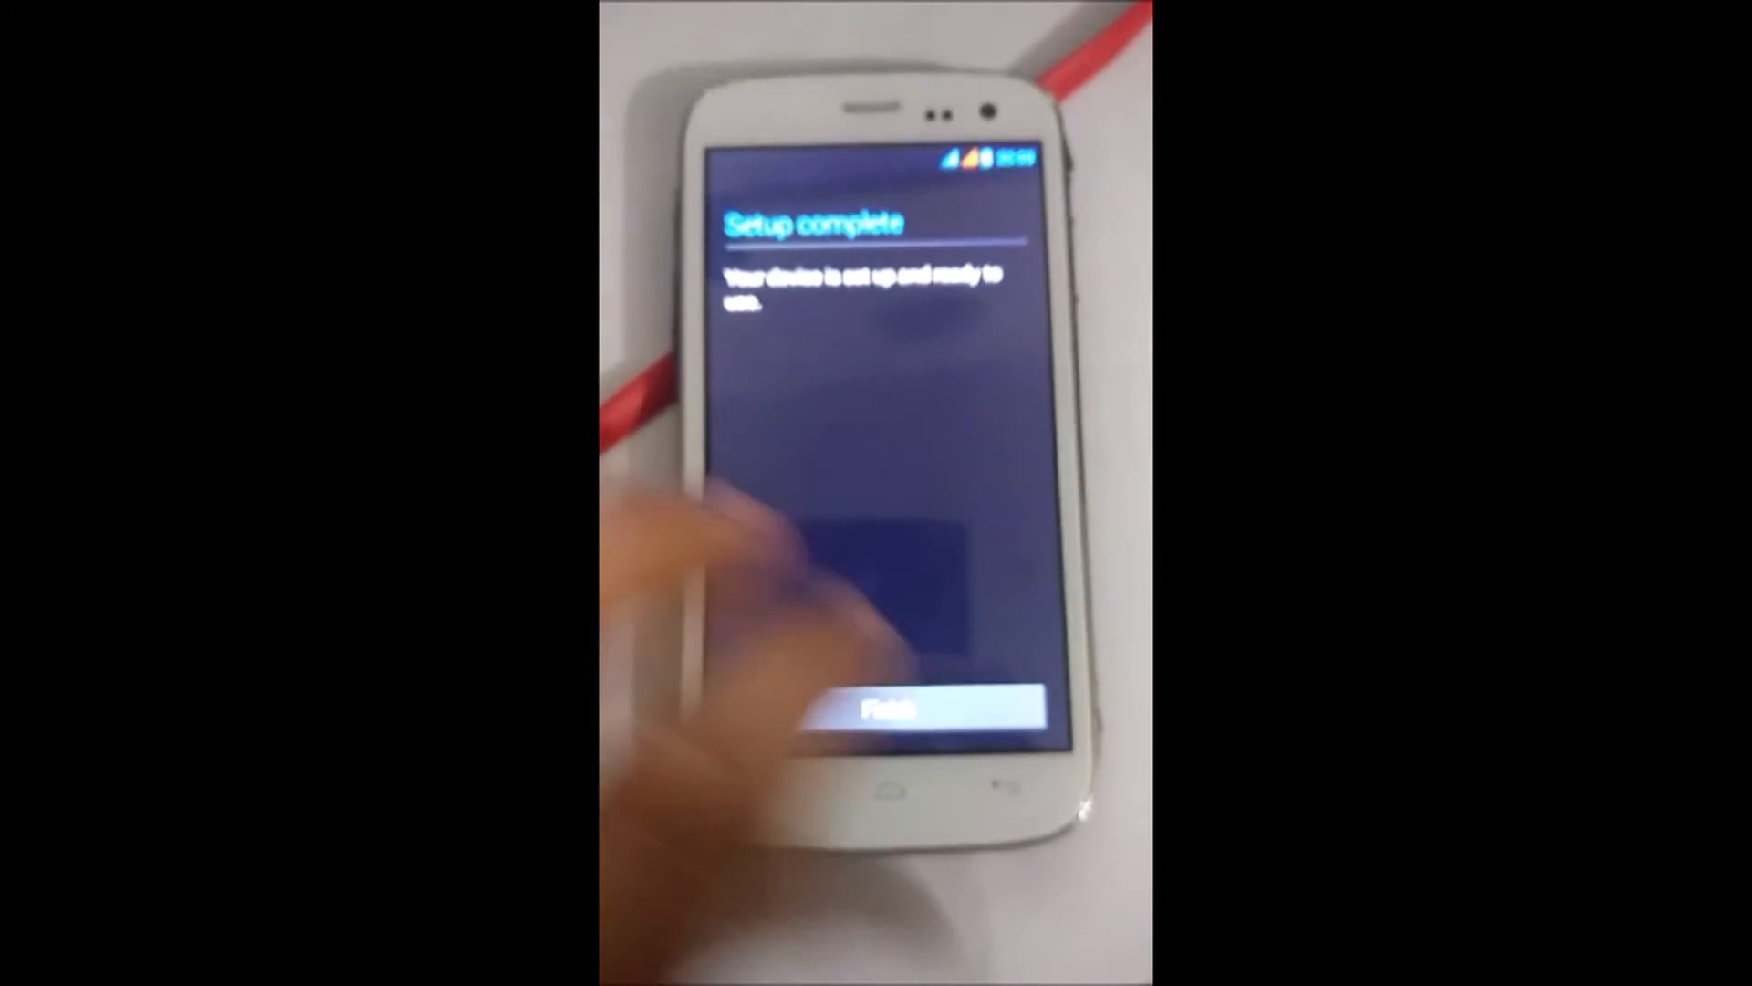
pyautogui.click(900, 706)
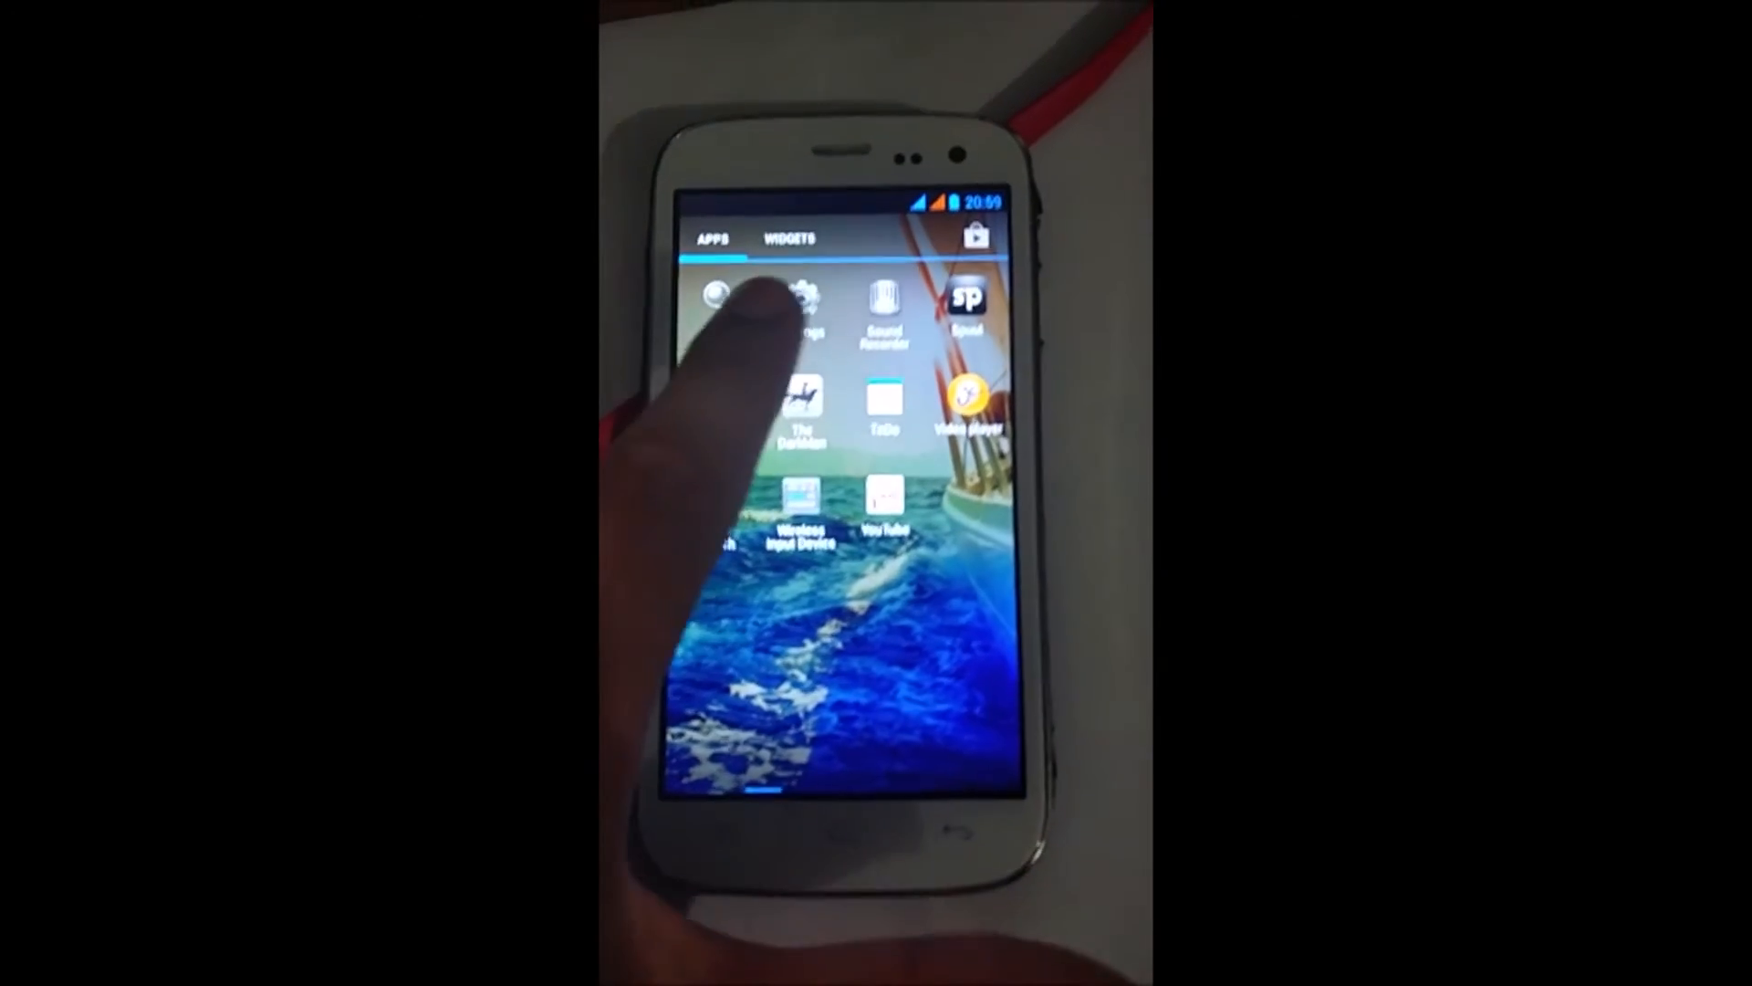
# - Open Settings and go to About phone to see Android 4.2.1
pyautogui.click(797, 302)
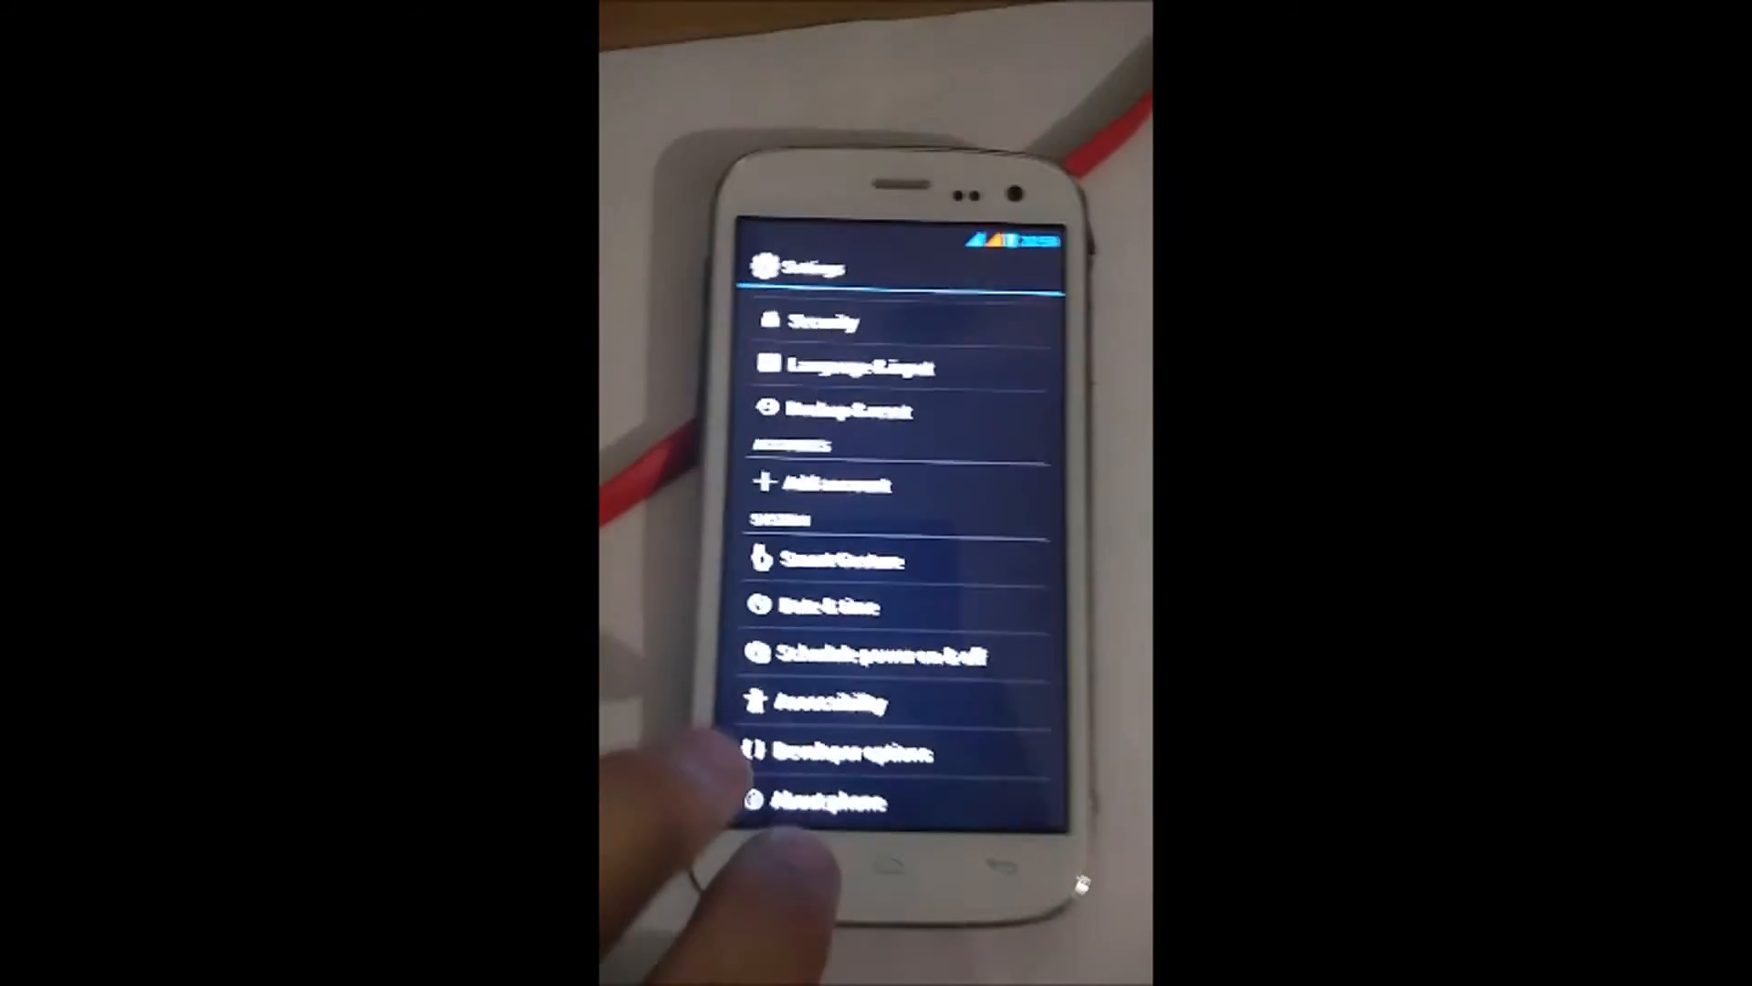
pyautogui.click(825, 802)
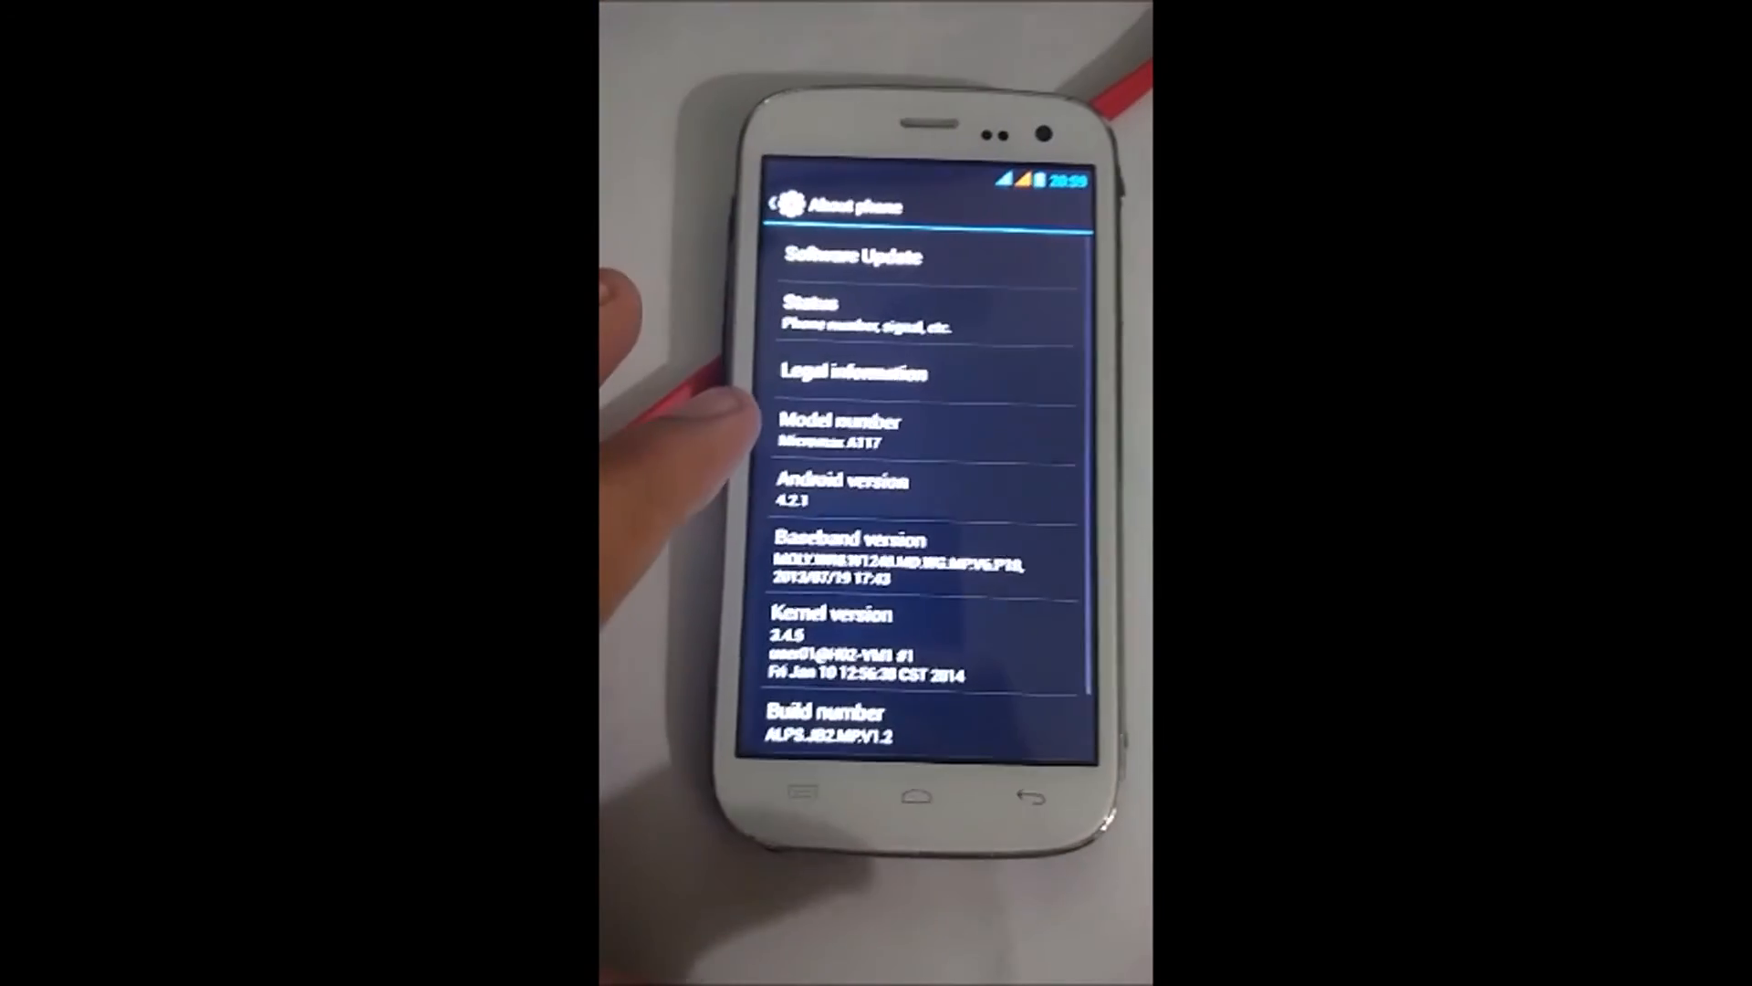